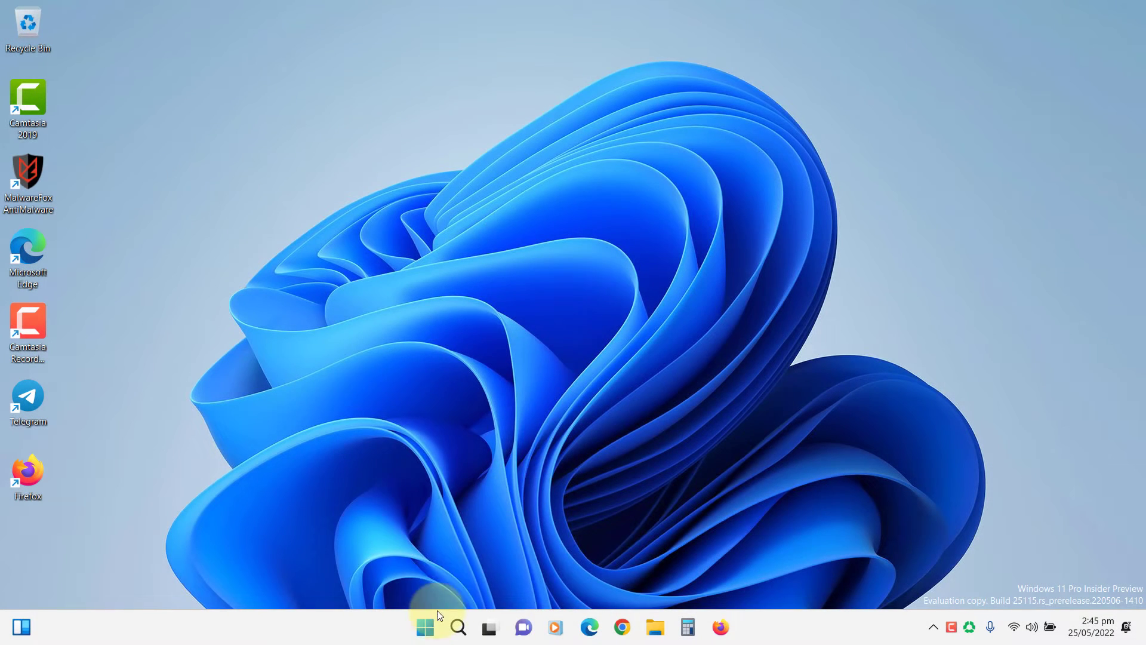
- Filter the Installed apps list in Settings to Calculator by searching 'calcul'
left_click(737, 627)
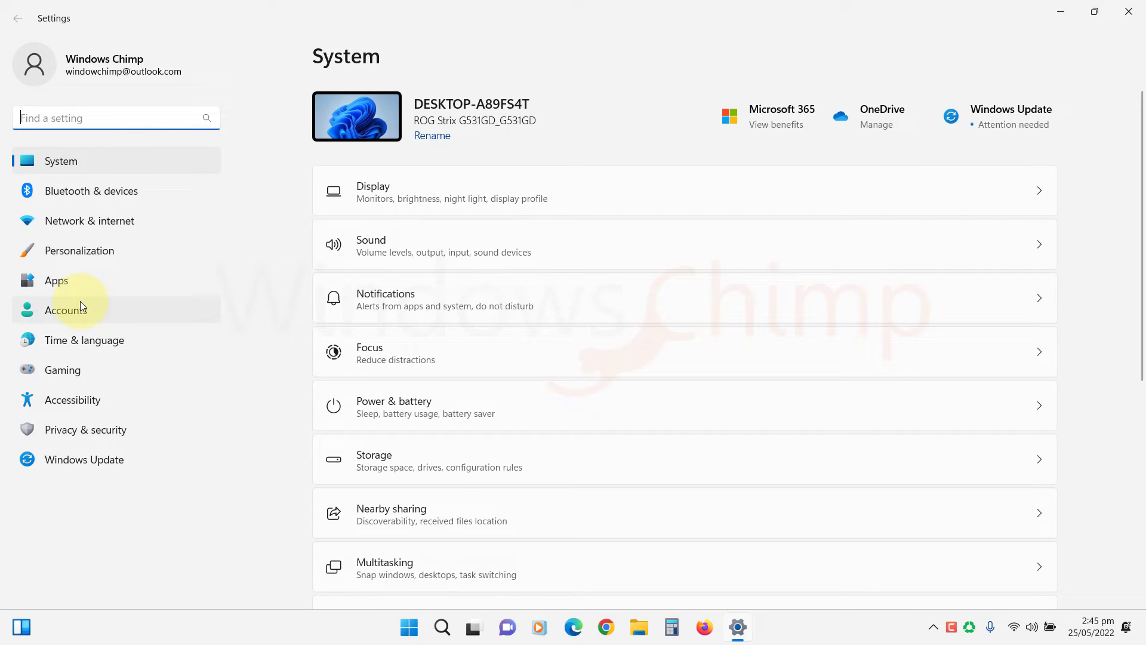
left_click(56, 280)
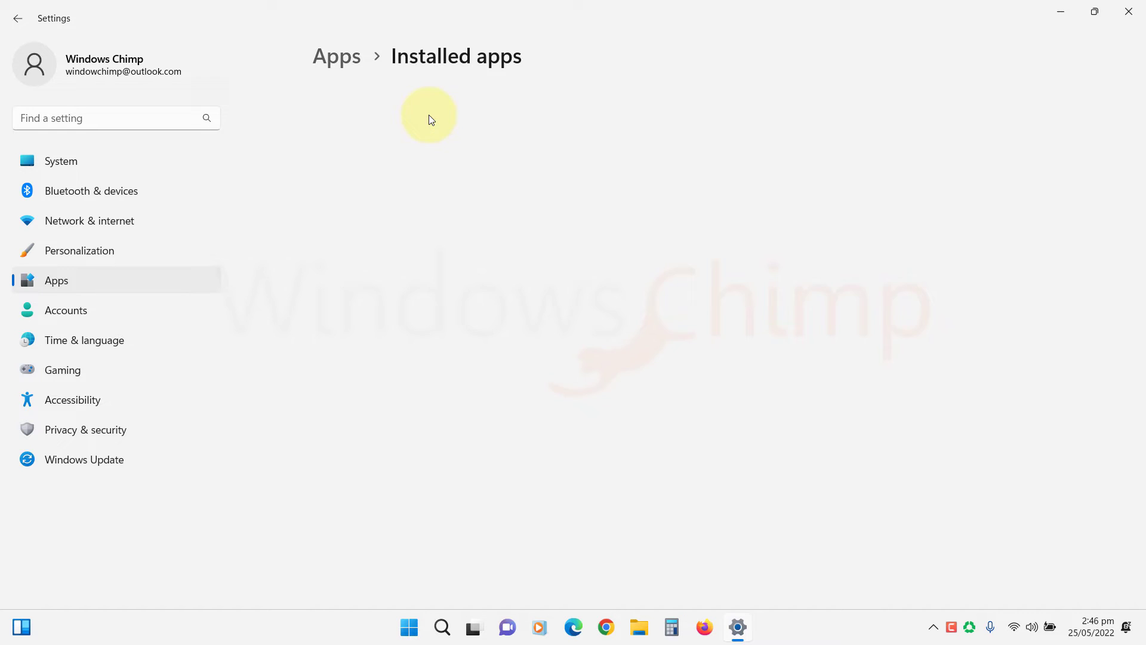
type("calcul")
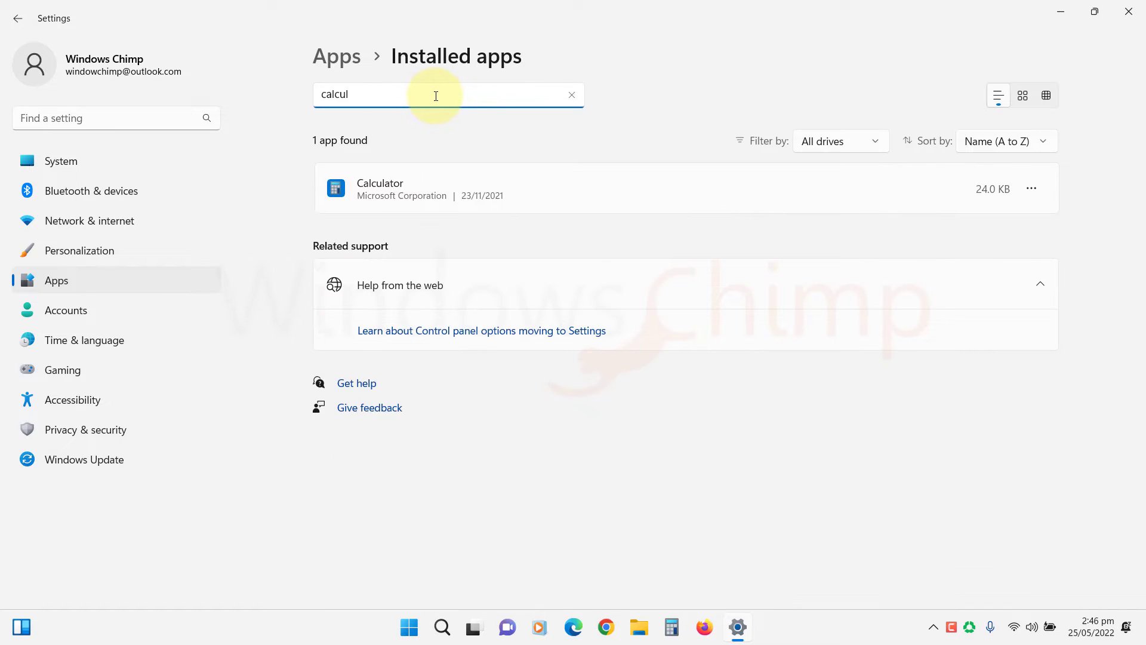
mouse_move(1031, 188)
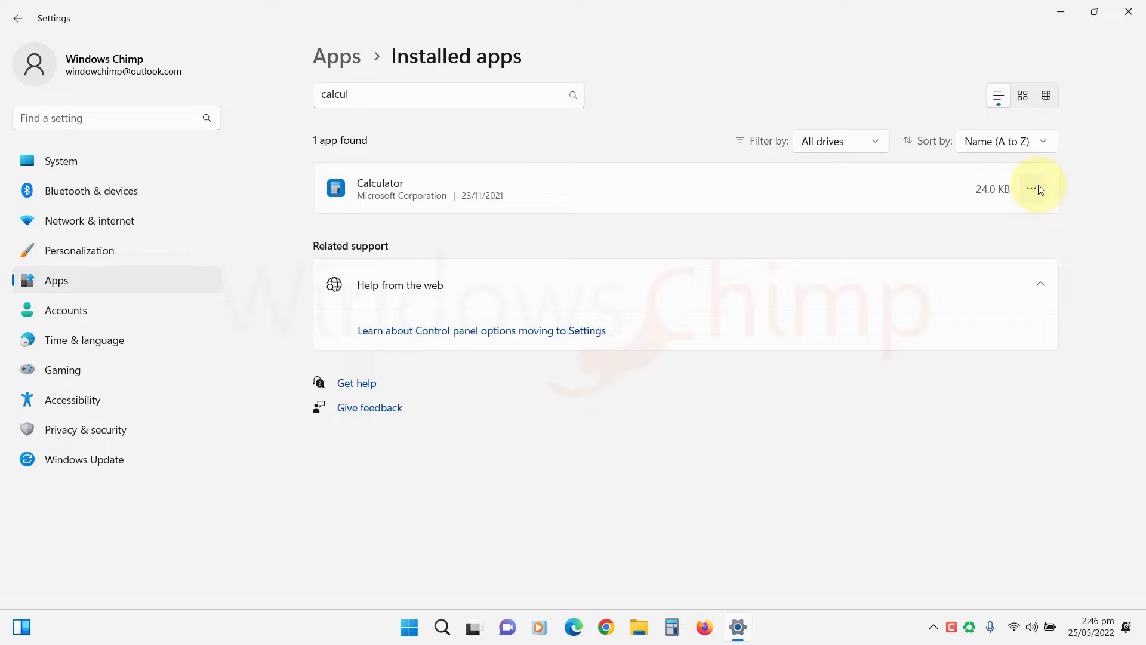
- Reach Calculator's Advanced options page from its more-actions menu
left_click(1031, 188)
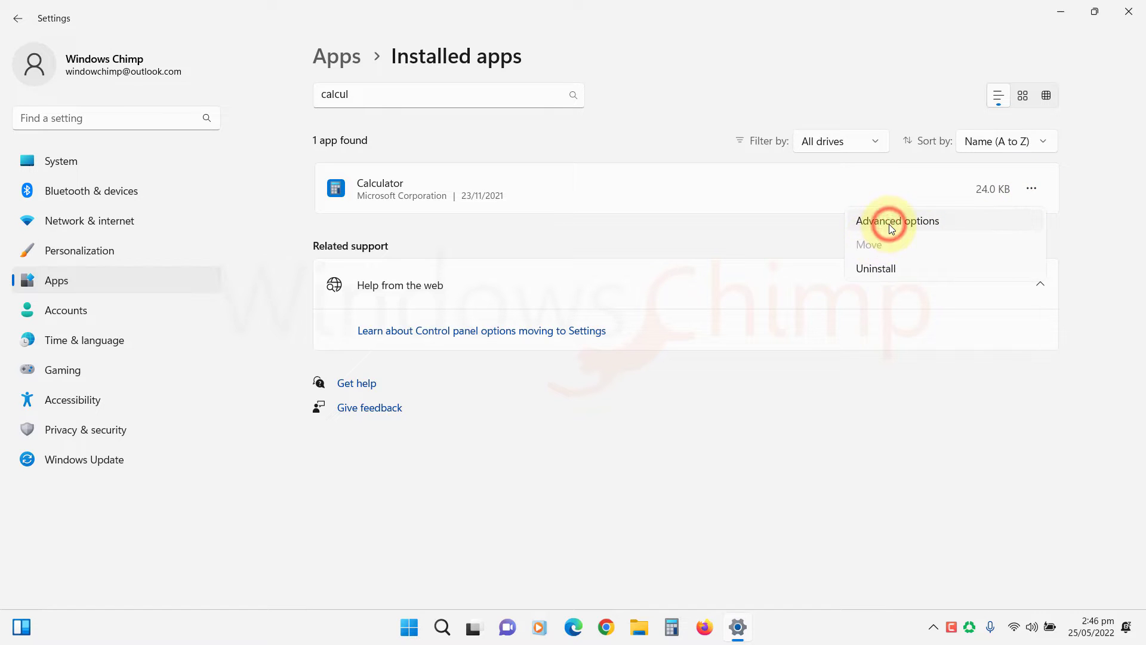
left_click(896, 220)
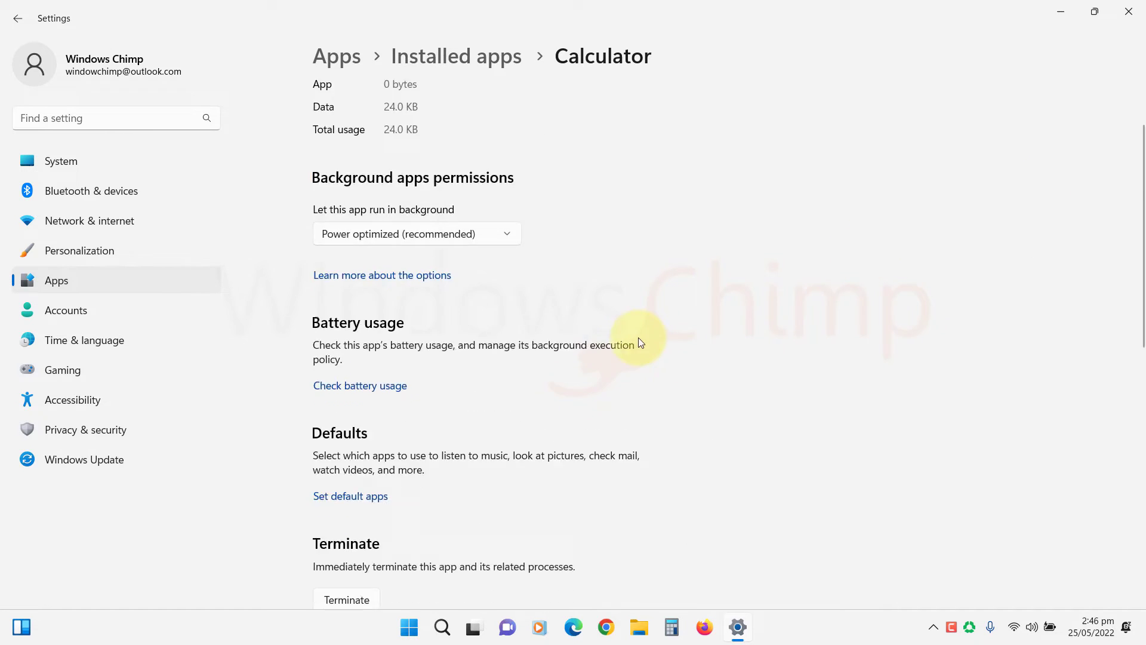
scroll("down", 3)
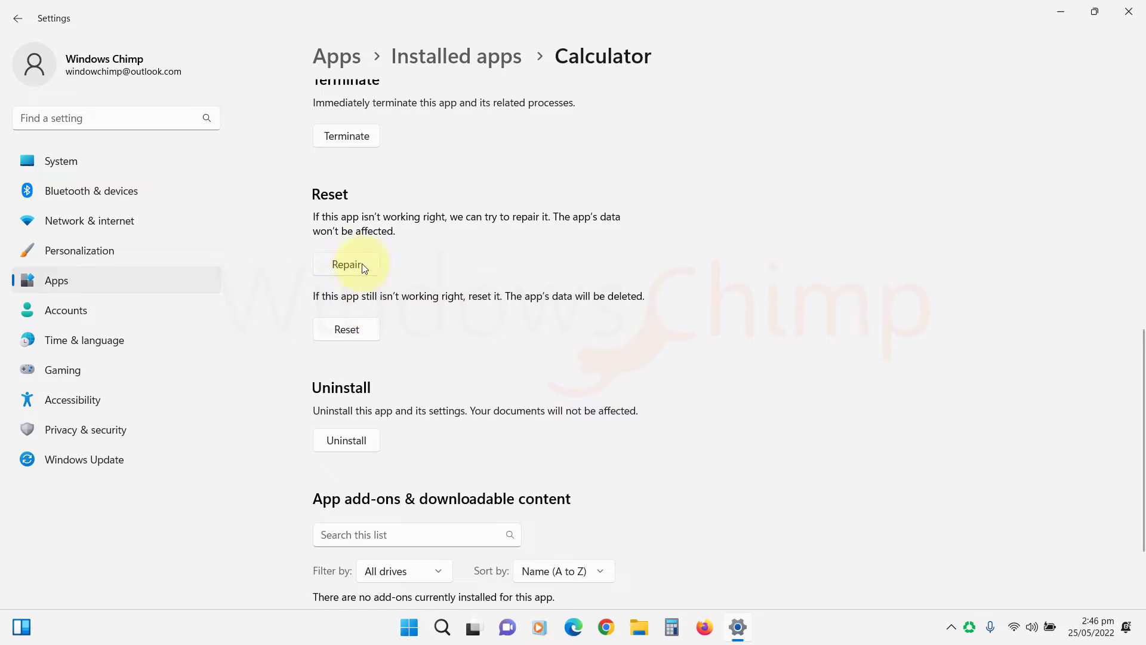
mouse_move(370, 337)
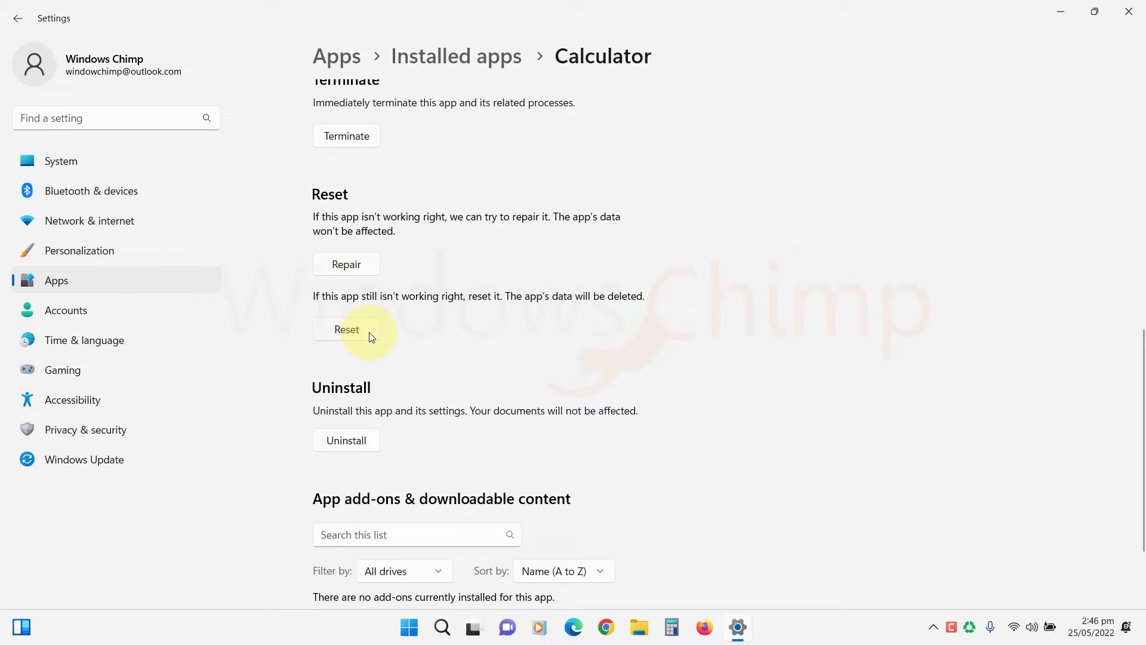
mouse_move(366, 289)
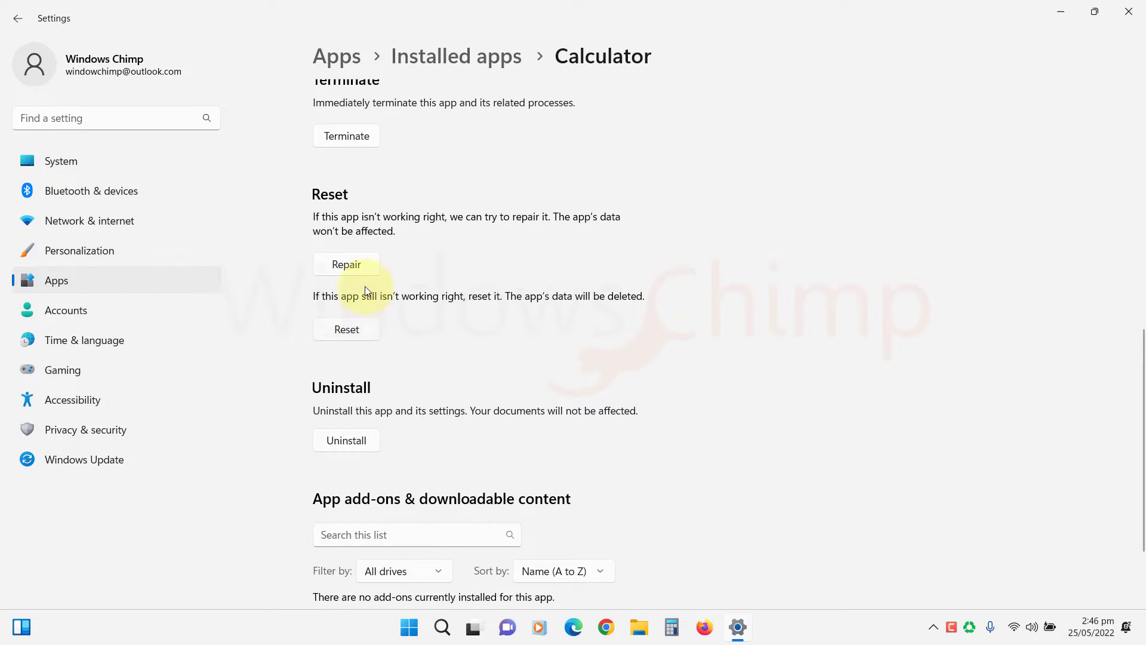
- Repair the Calculator app, then reset it deleting its data
left_click(346, 264)
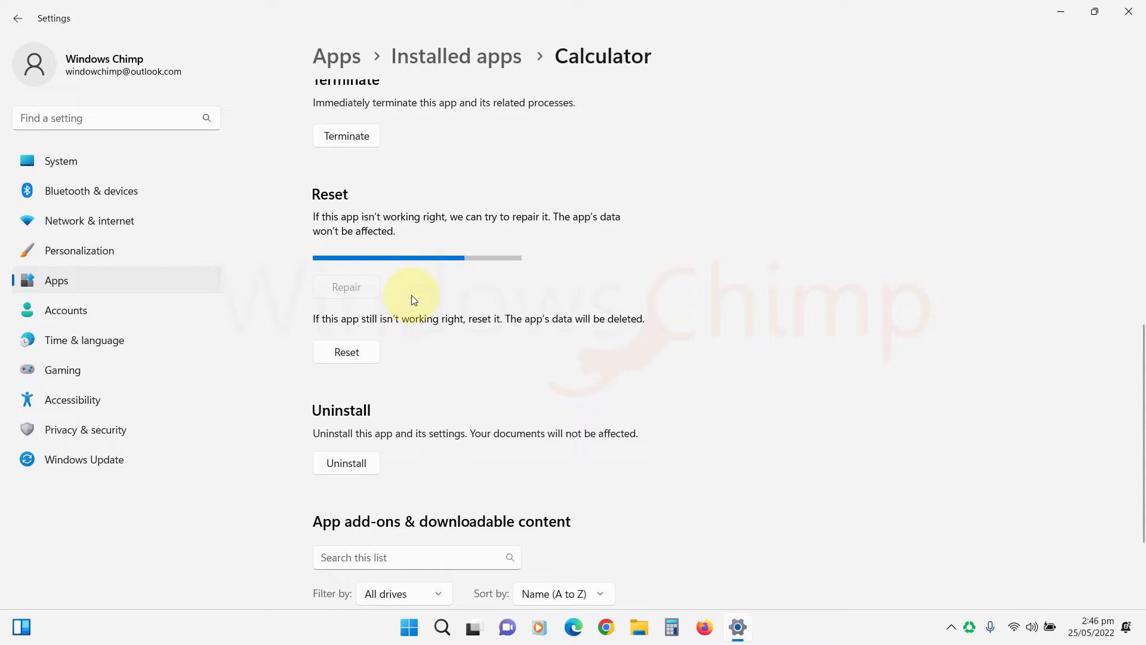
left_click(346, 351)
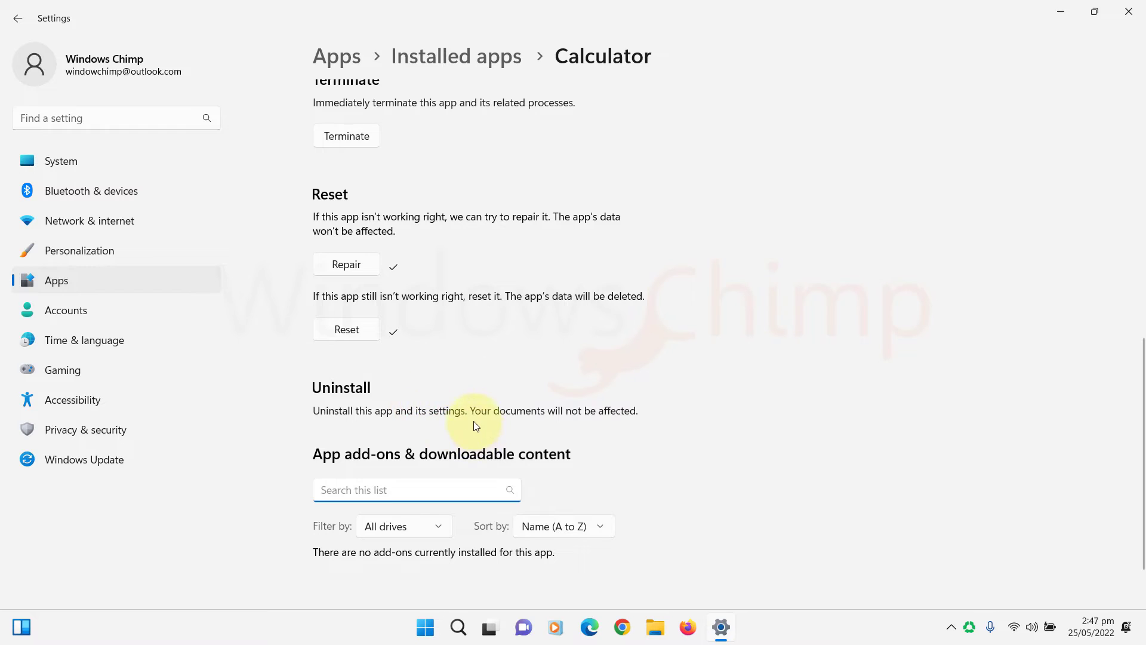
left_click(718, 627)
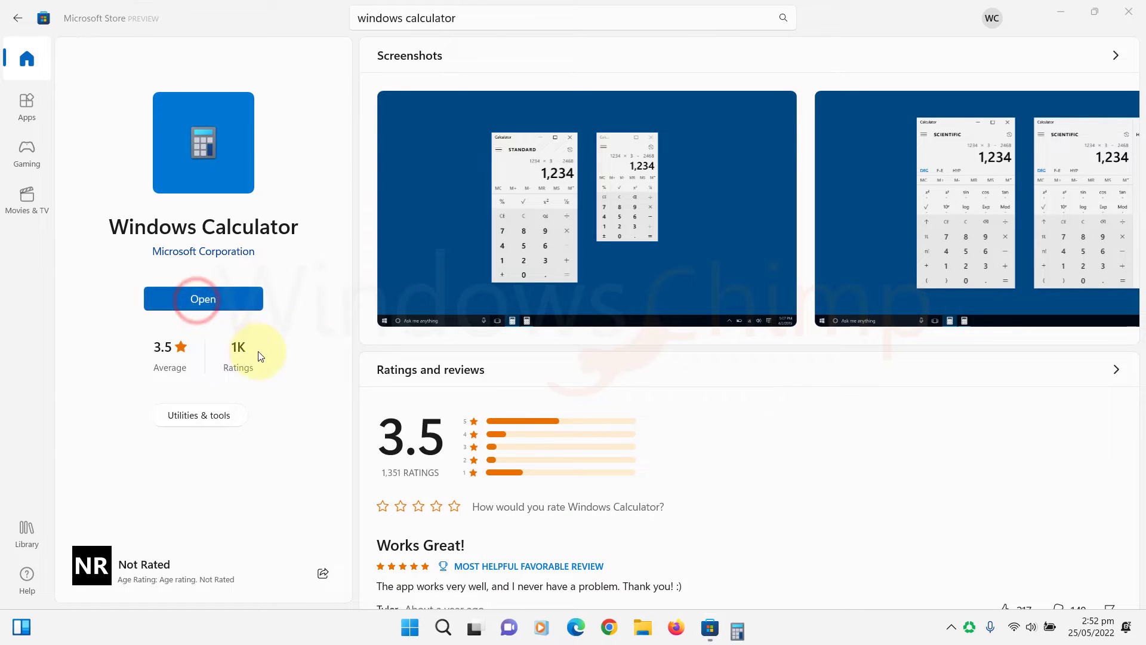
- Launch the reinstalled Windows Calculator from its Microsoft Store page
left_click(203, 298)
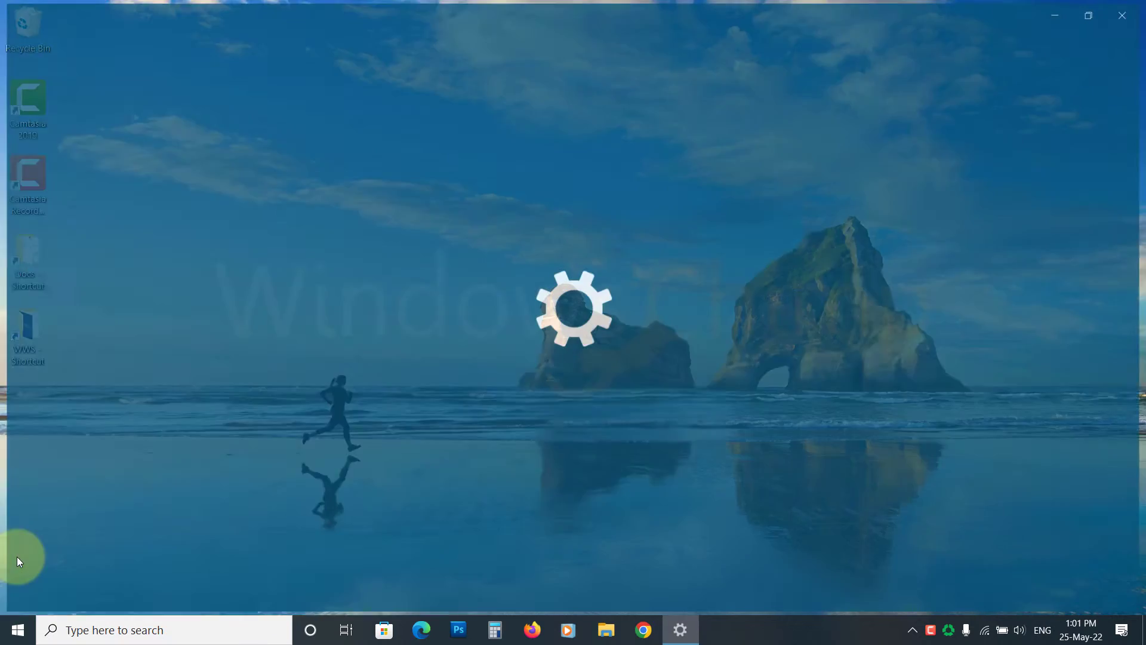
- In Windows 10 Apps & features, search 'calcu' and expand the Calculator entry
left_click(679, 629)
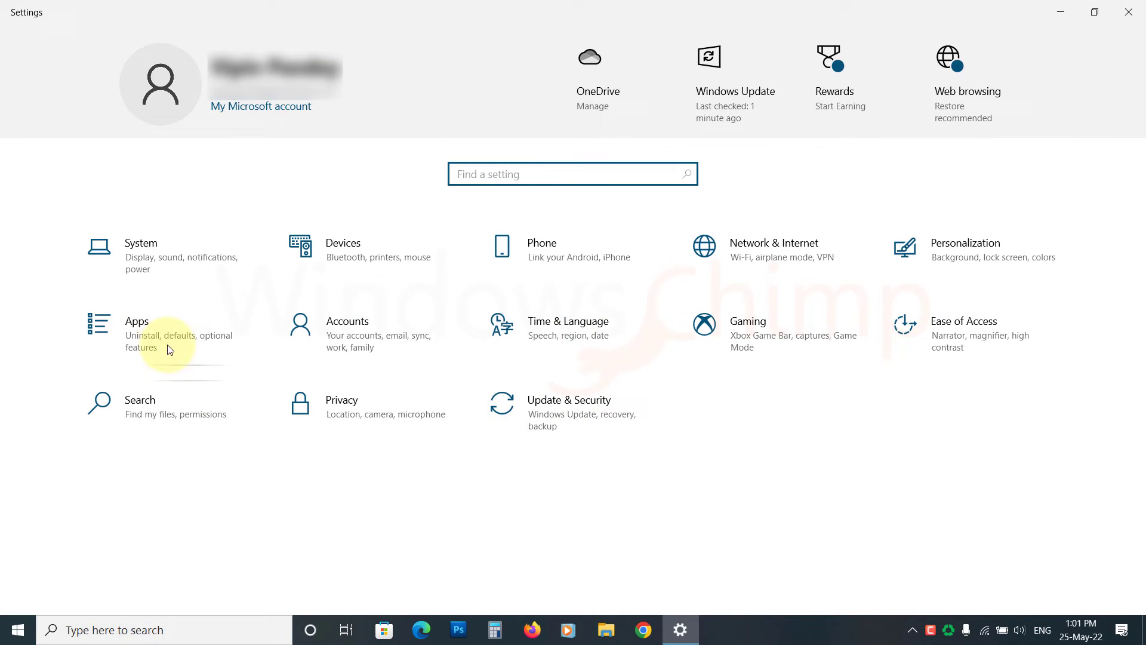
left_click(136, 322)
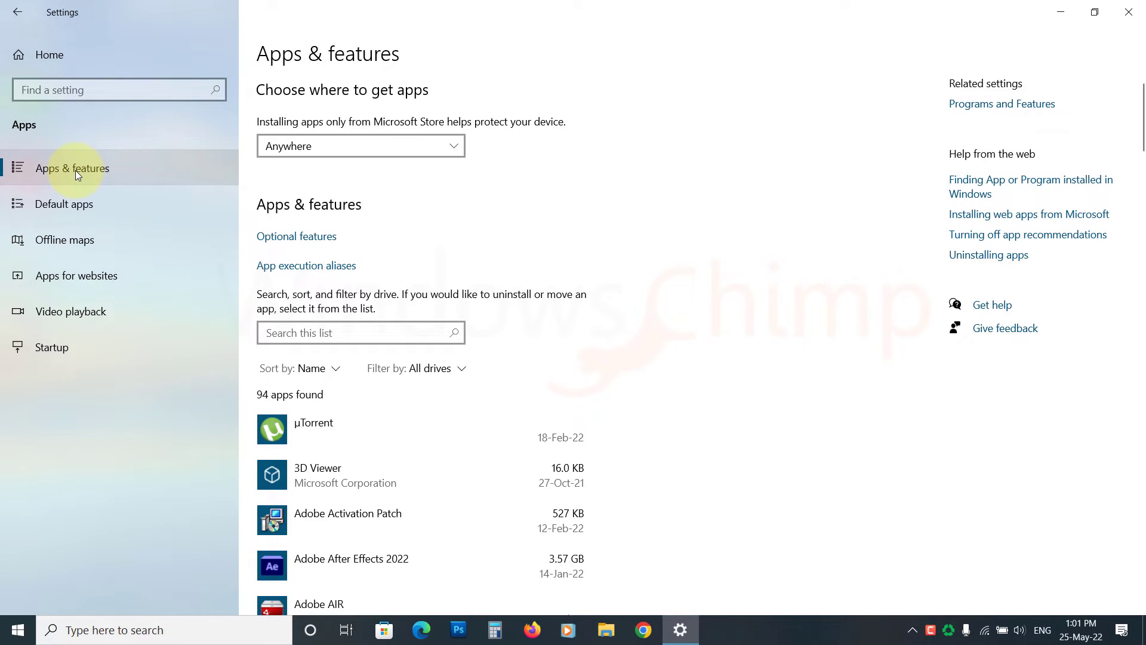
left_click(360, 333)
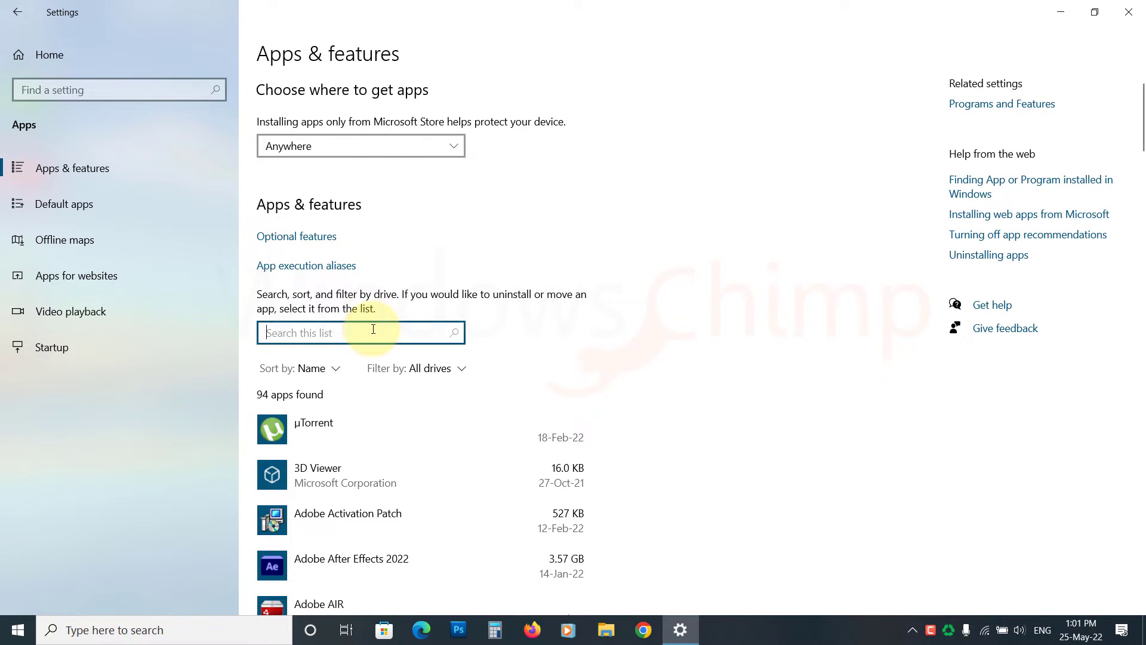
type("calcu")
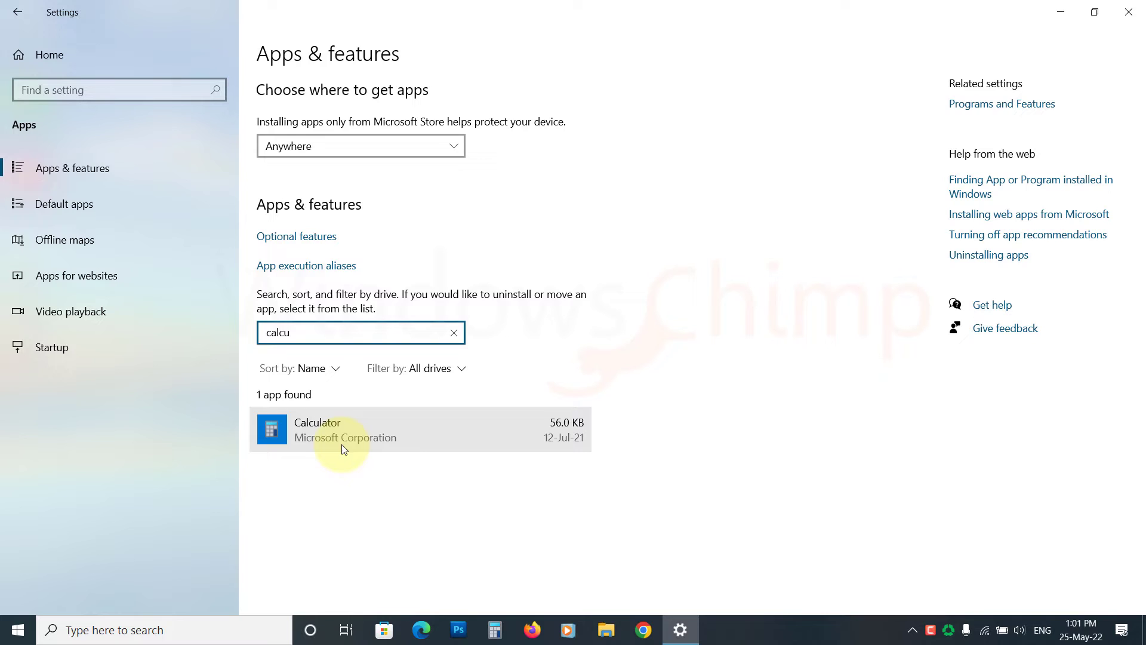
left_click(344, 429)
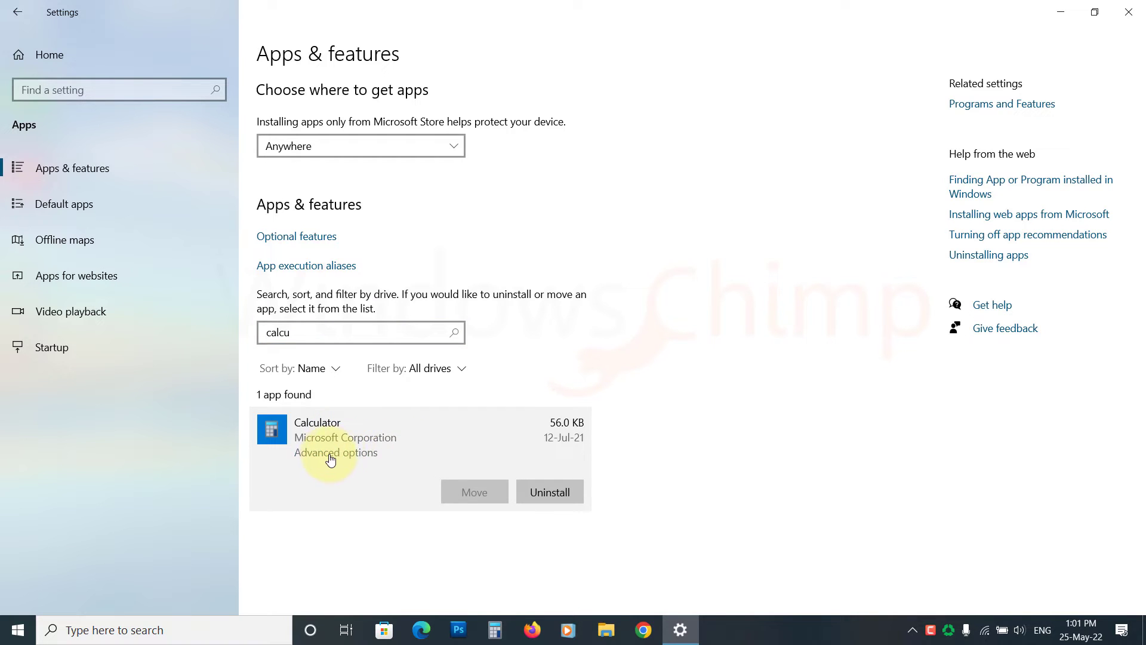
- Reset Calculator from its advanced options, confirming deletion of its data
left_click(335, 453)
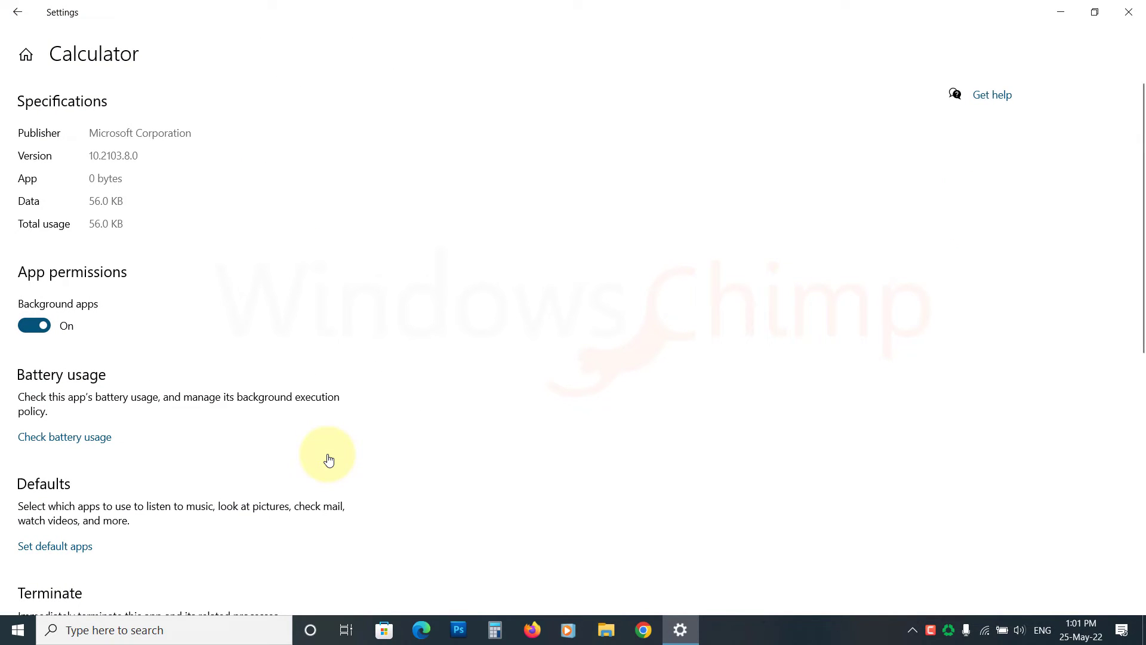
scroll("down", 3)
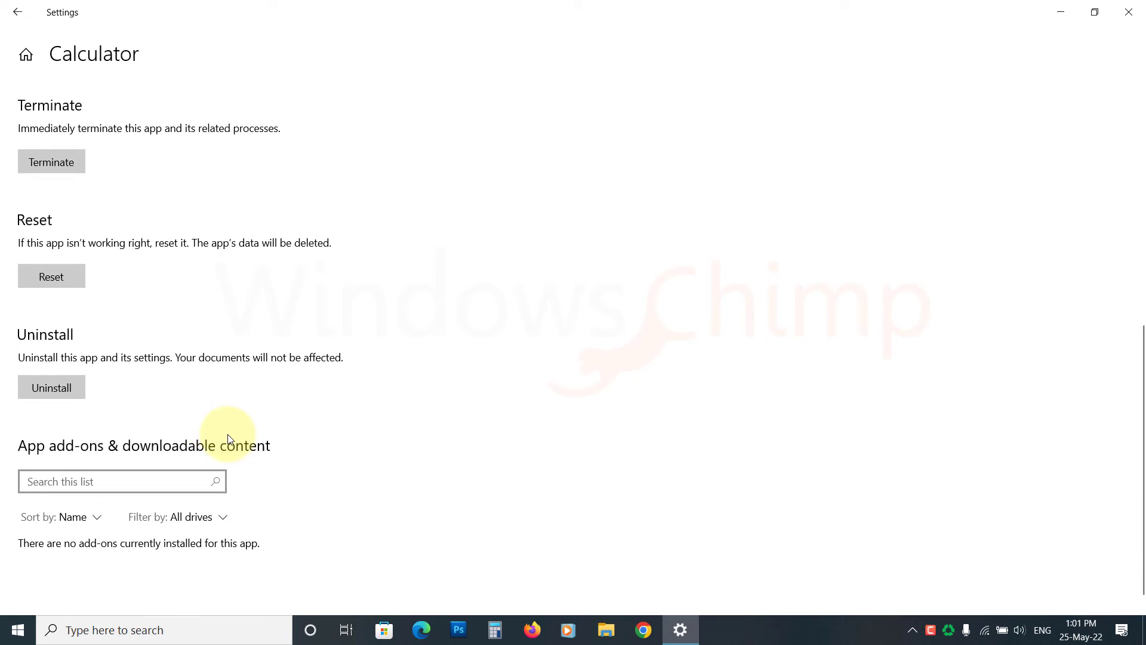
left_click(52, 276)
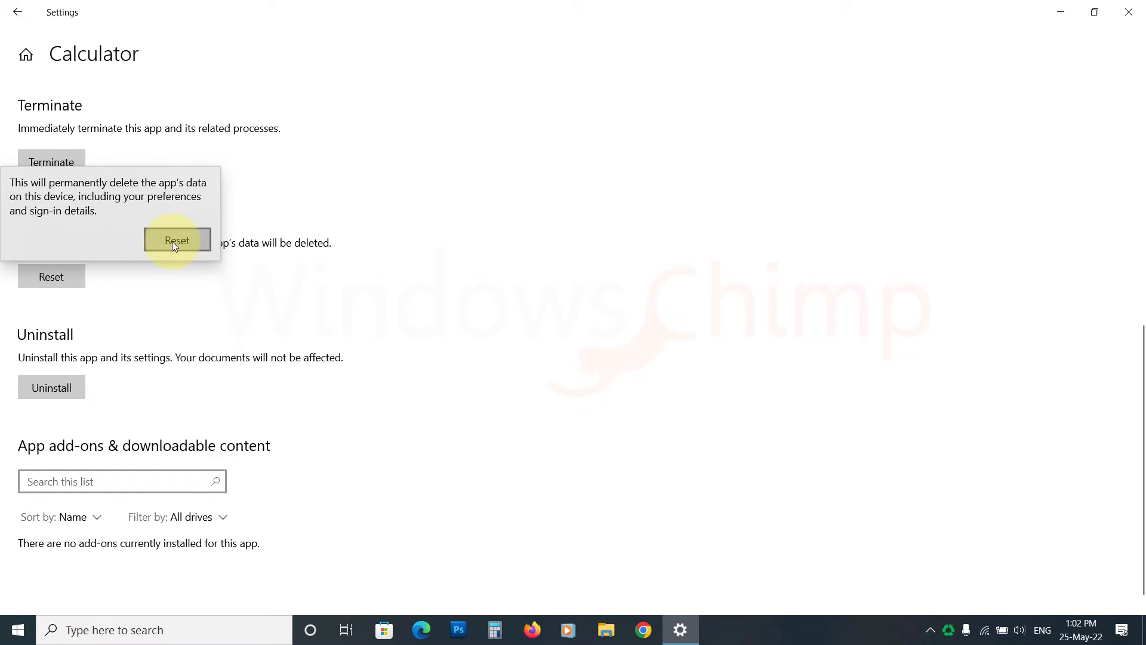
left_click(177, 240)
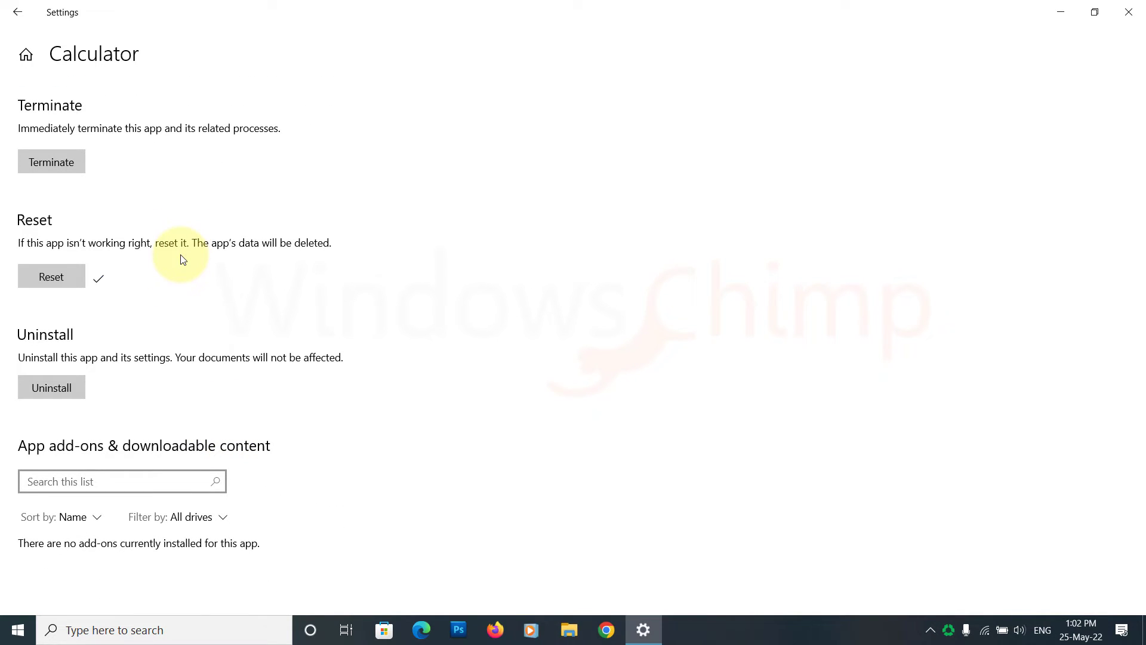
mouse_move(51, 386)
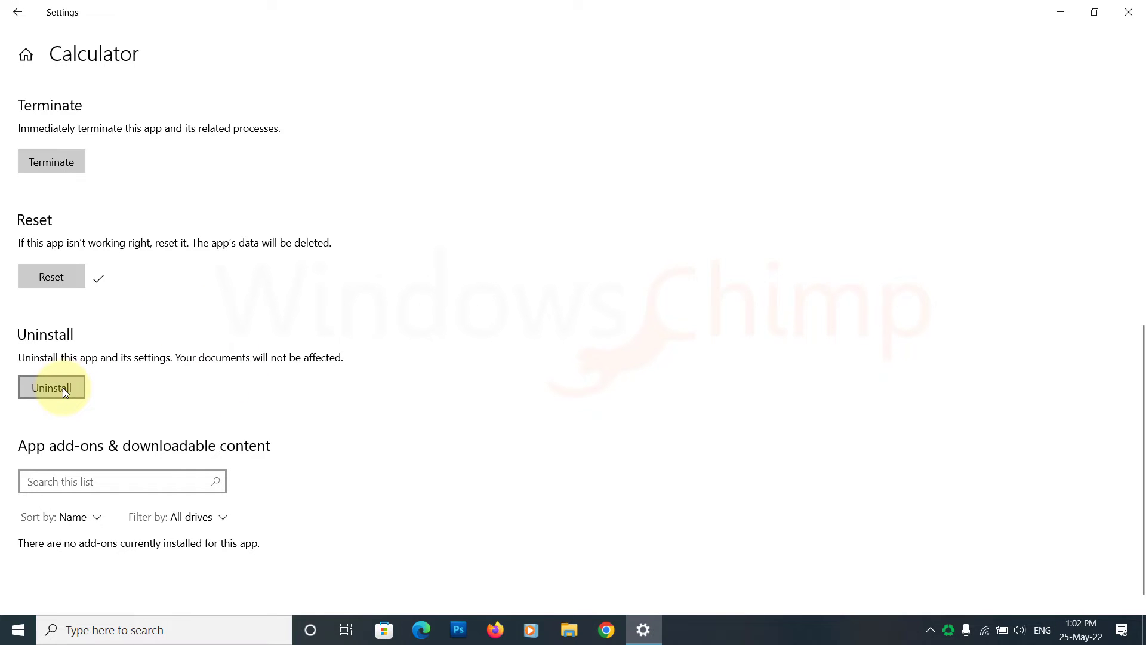
- Uninstall the Calculator app and confirm its removal
left_click(52, 387)
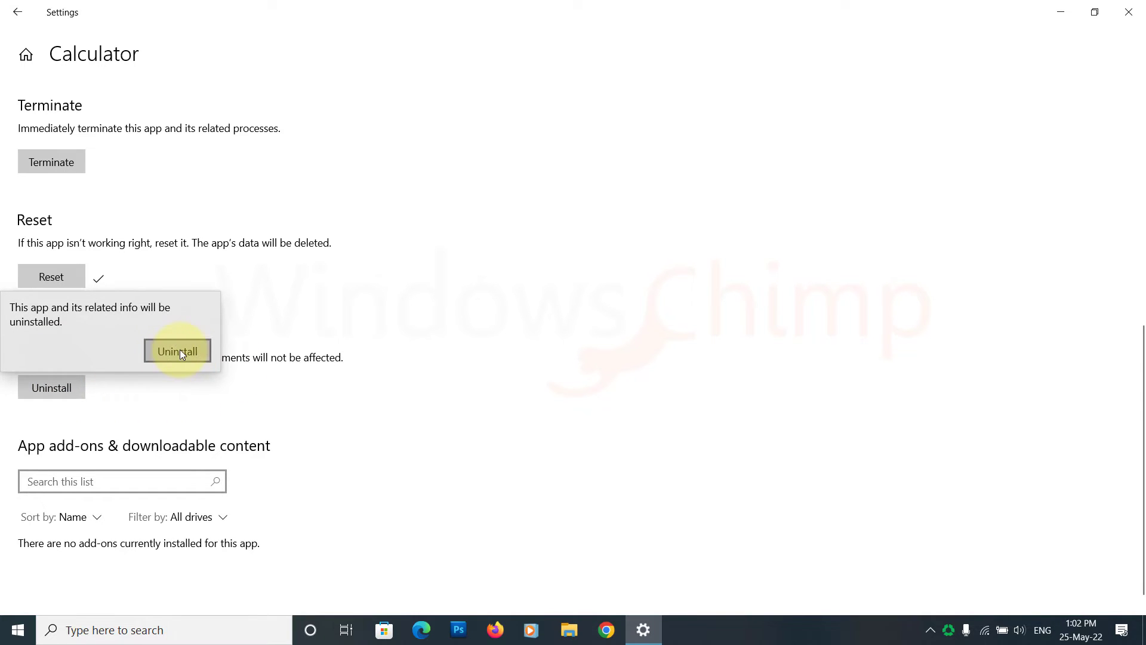
left_click(177, 351)
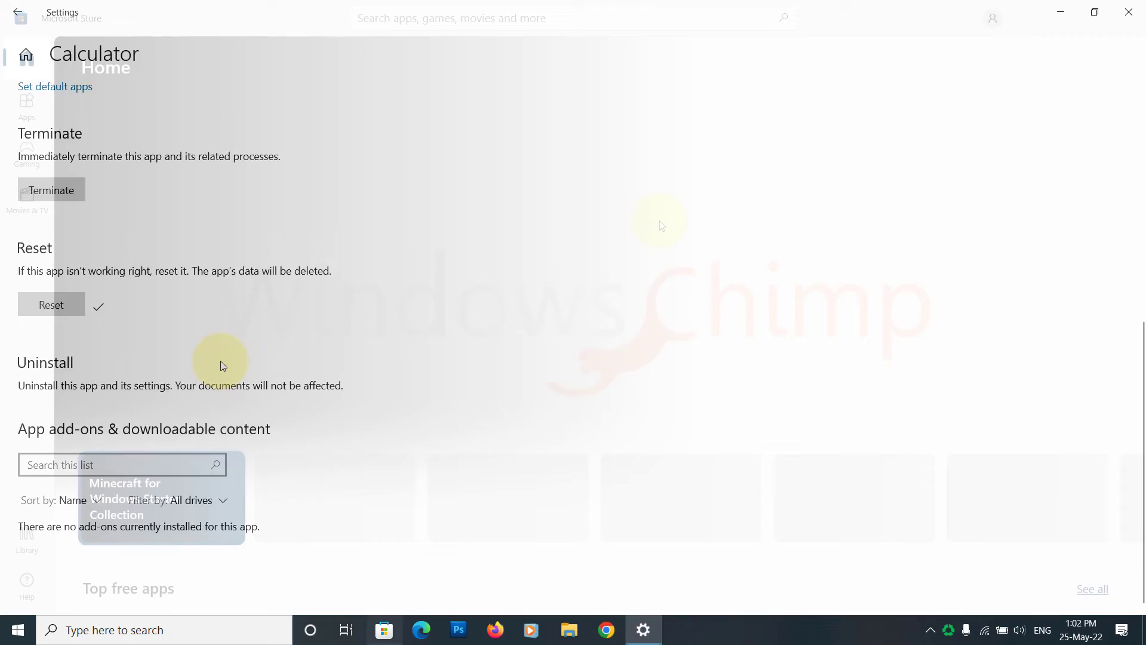
- Find 'windows calculator' in Microsoft Store and launch it from its page
type("windows calculator")
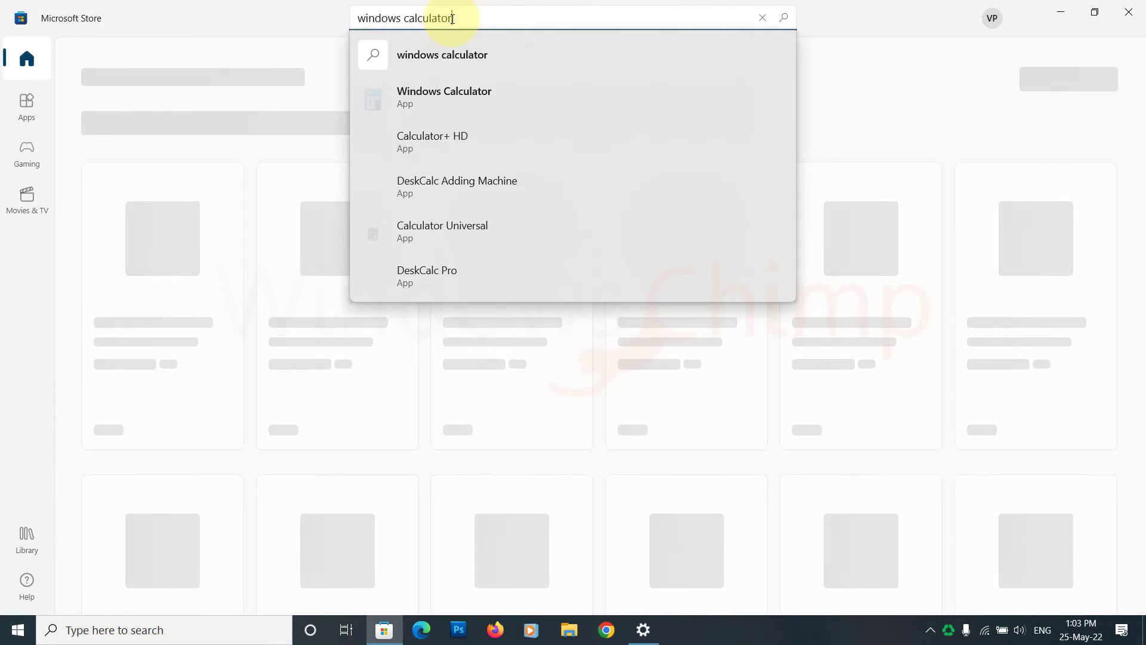
left_click(444, 96)
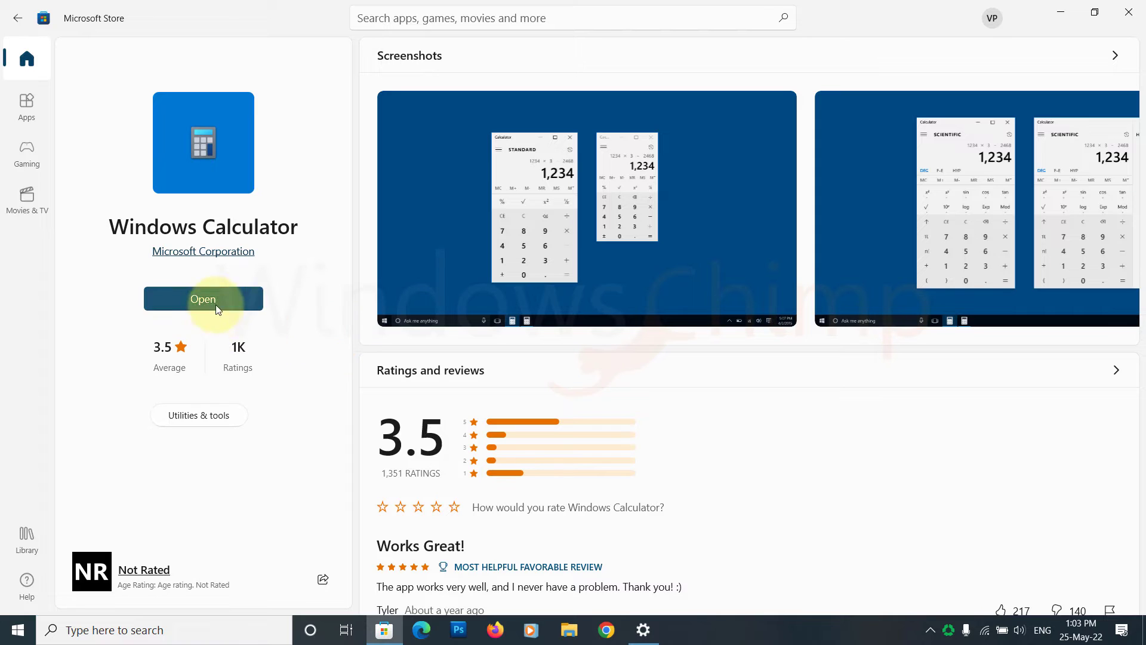
left_click(203, 299)
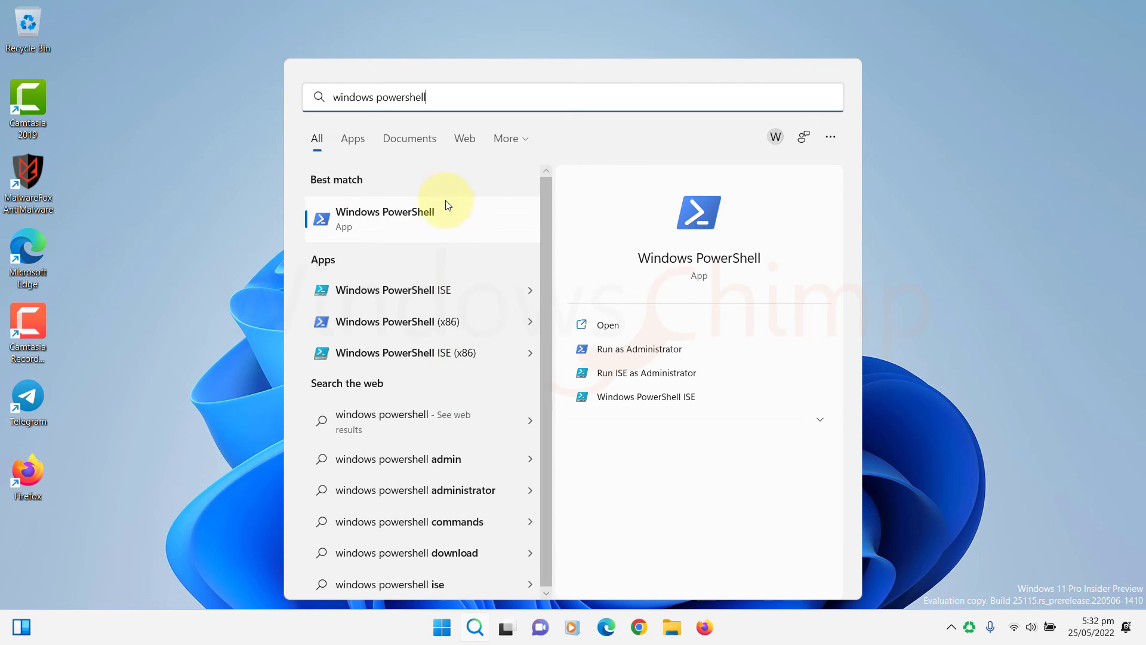
- Start Windows PowerShell as administrator, allowing it to make changes
left_click(637, 349)
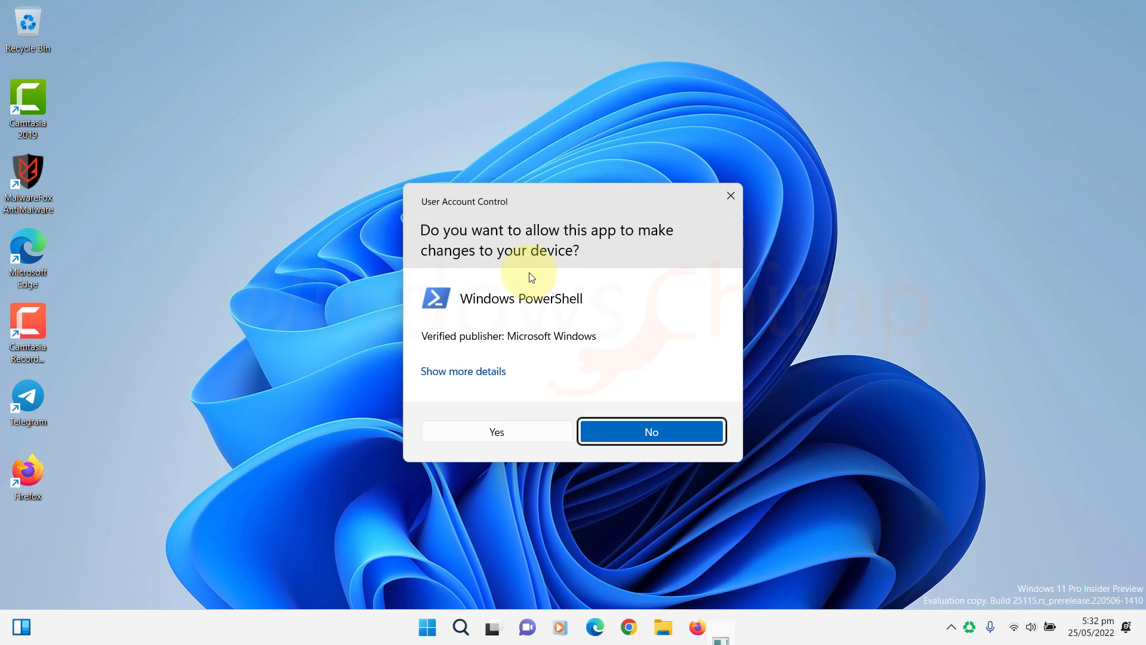
left_click(495, 431)
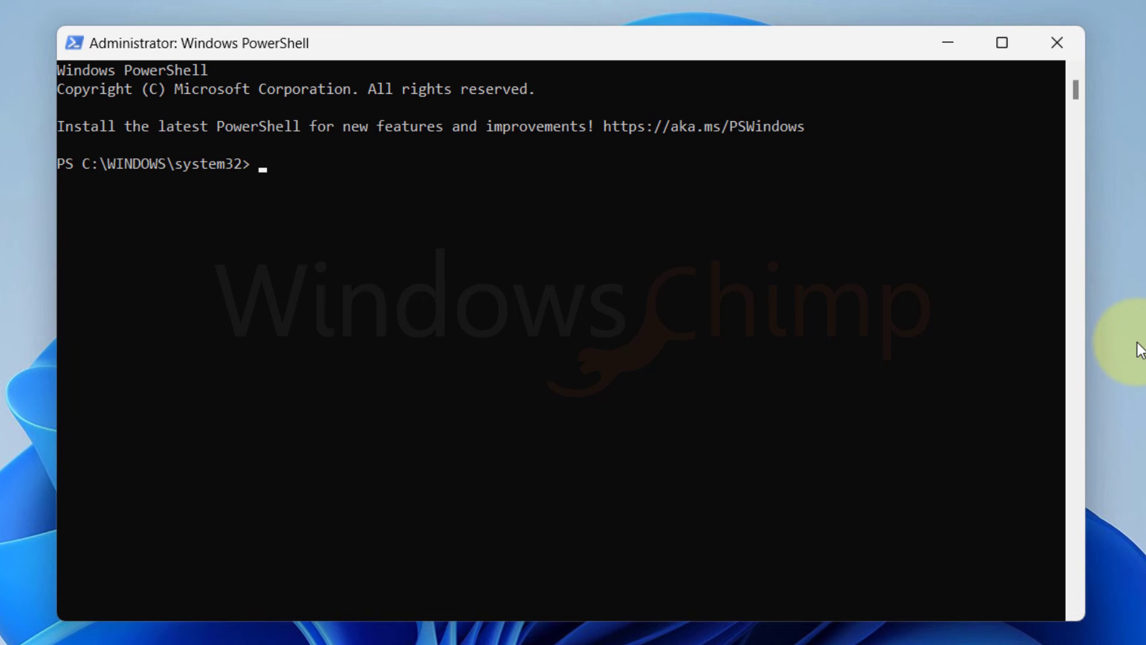
- Run Get-AppxPackage -allusers *windowscalculator* | Foreach {Add-AppxPackage ... -Register} to re-register Calculator
type("Get-AppxPackage -allusers *windowscalculator* | Foreach {Add-AppxPackage -DisableDevelopmentMode -Register \"$($_.InstallLocation)\\AppXManifest.xml\"}")
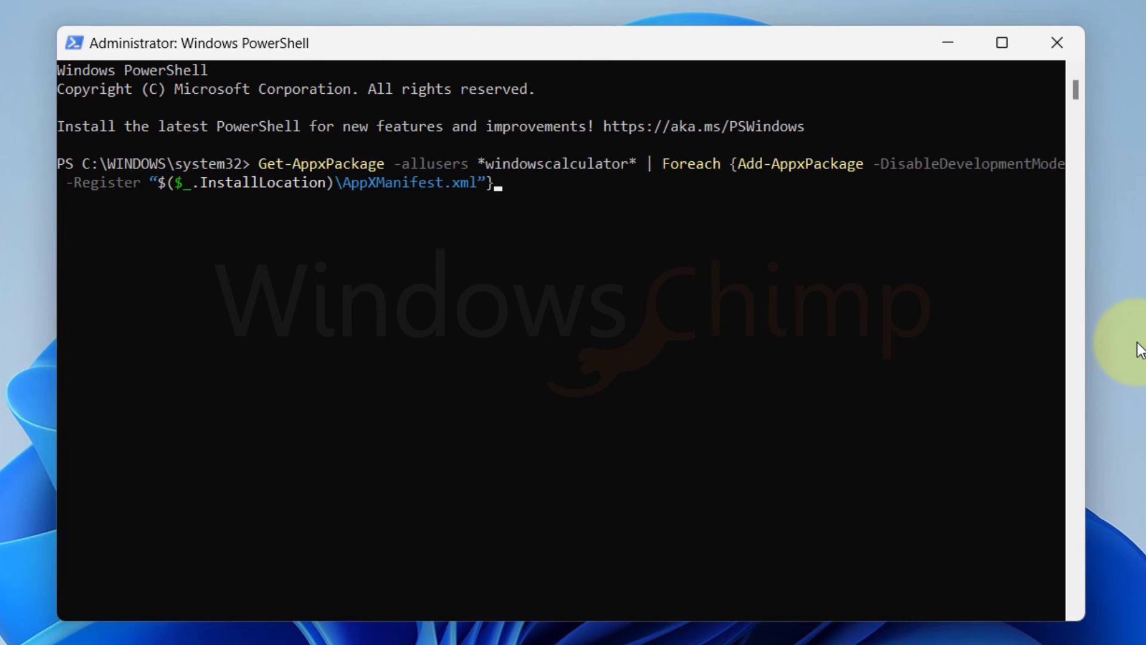
key("Return")
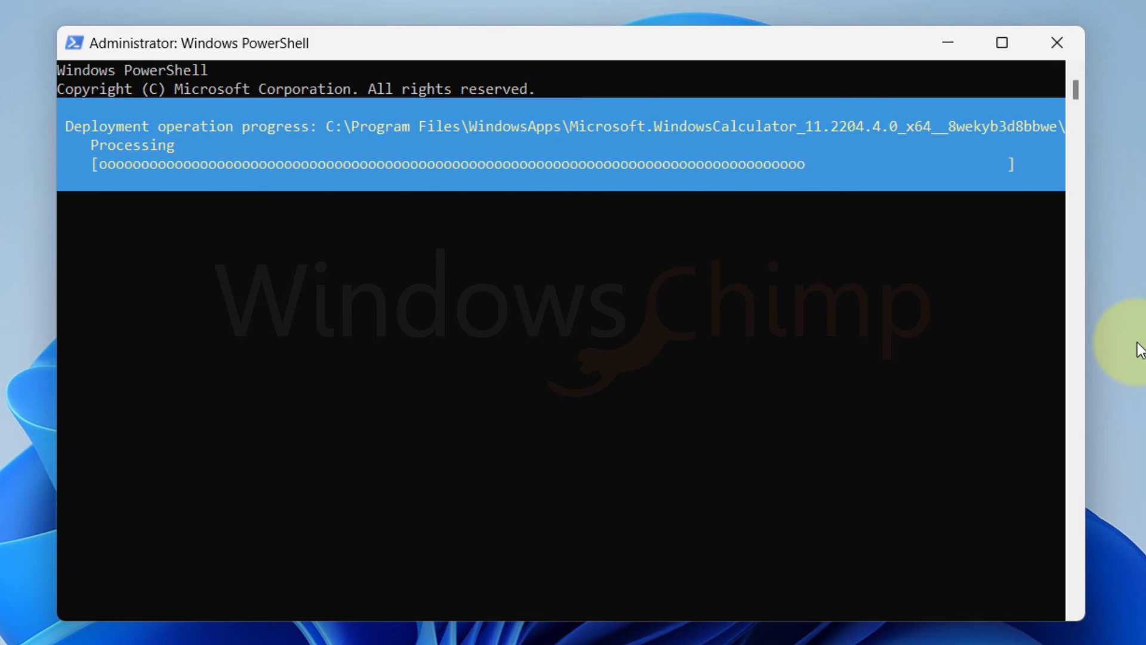